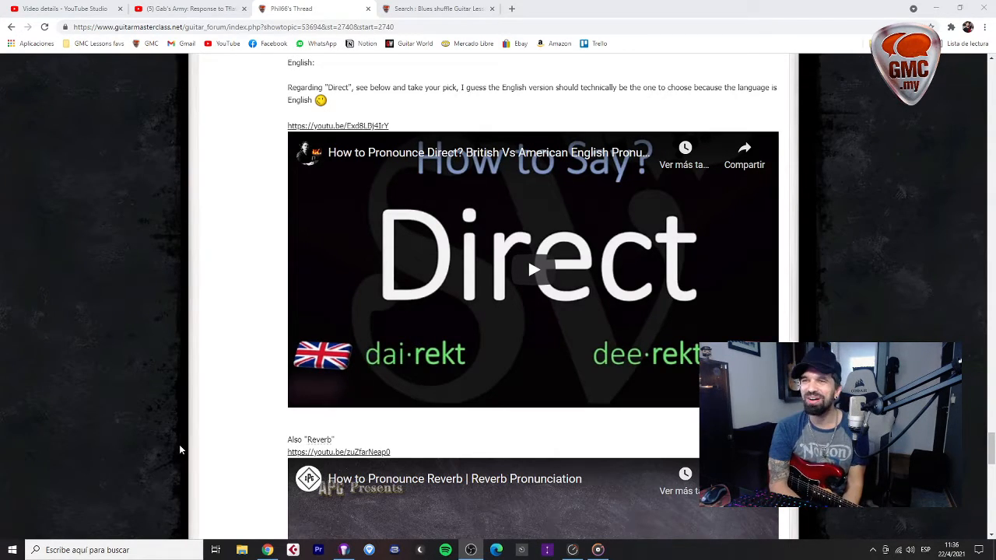
- Play the 'How to Pronounce Reverb' embedded video, skip ahead, then pause it
scroll("down", 3)
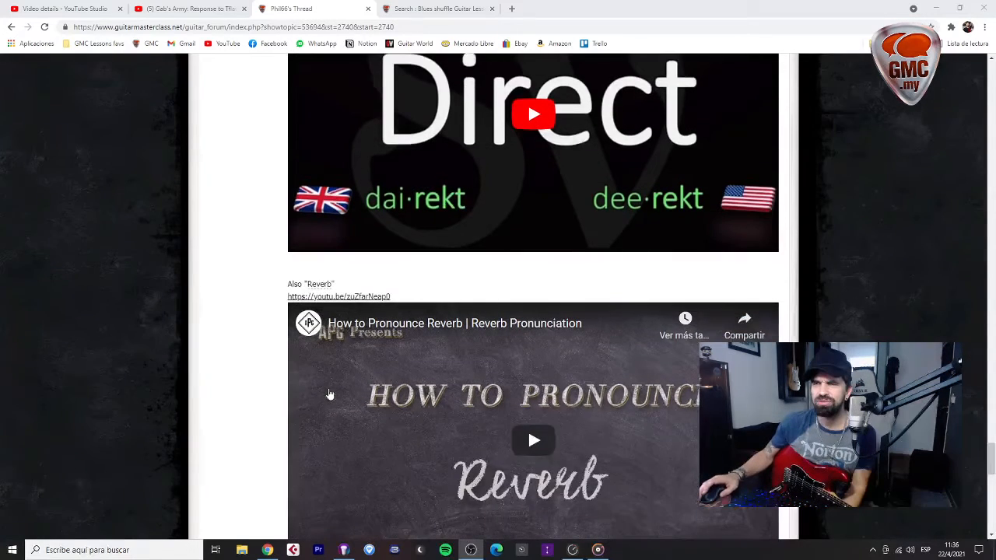
scroll("down", 3)
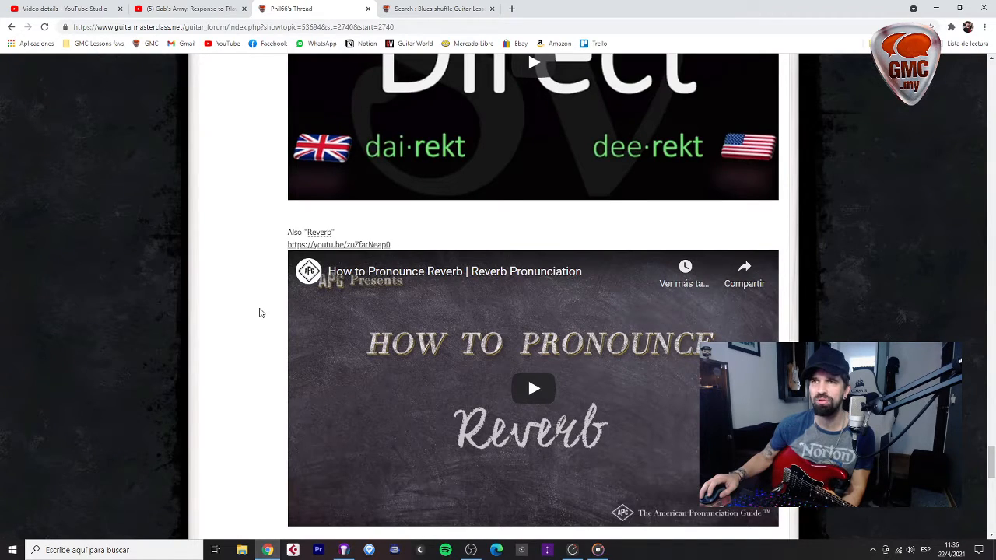
left_click(532, 388)
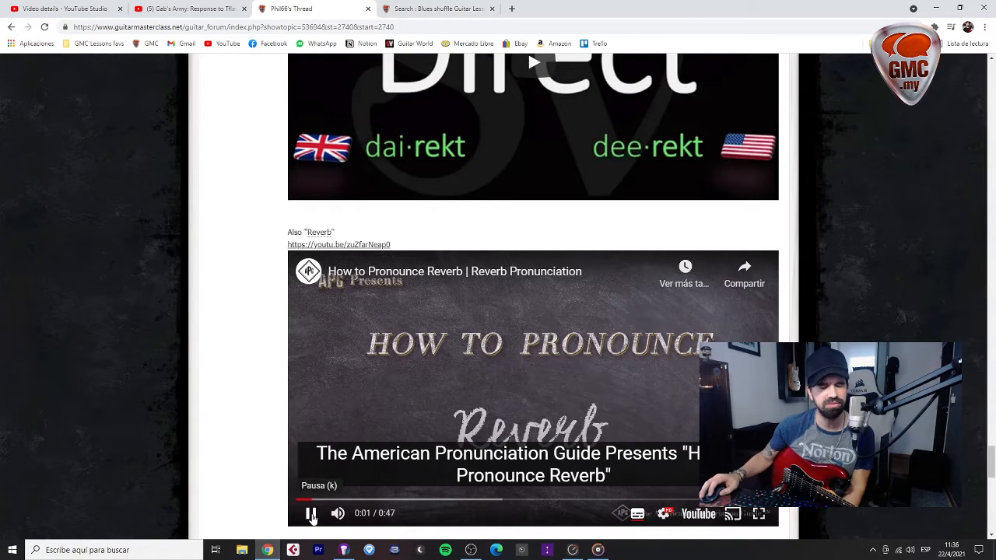
left_click(311, 512)
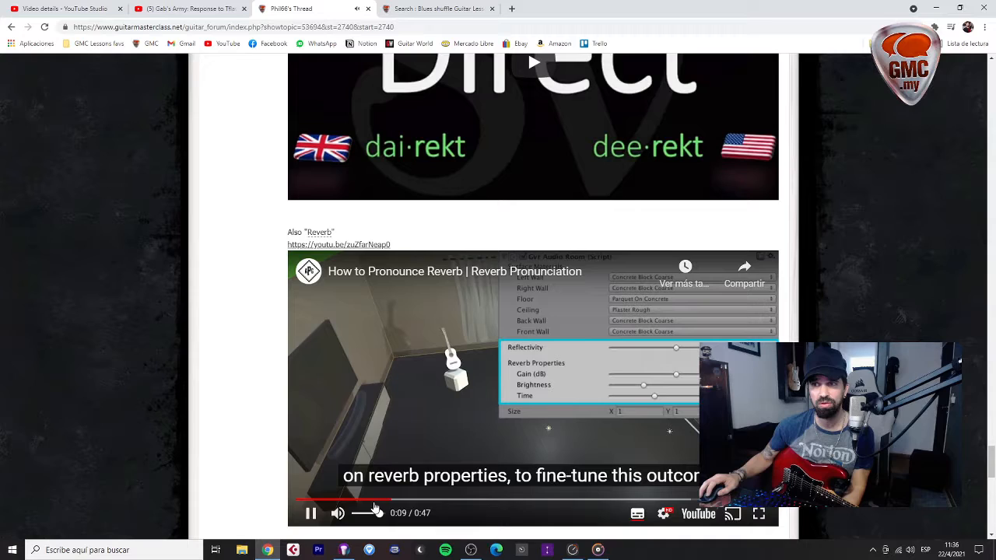
mouse_move(310, 512)
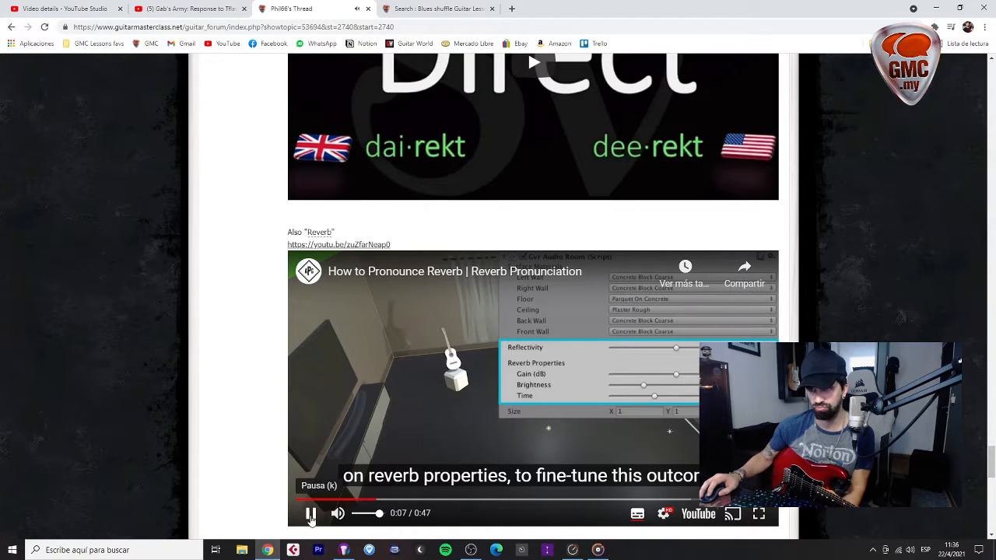
left_click(309, 512)
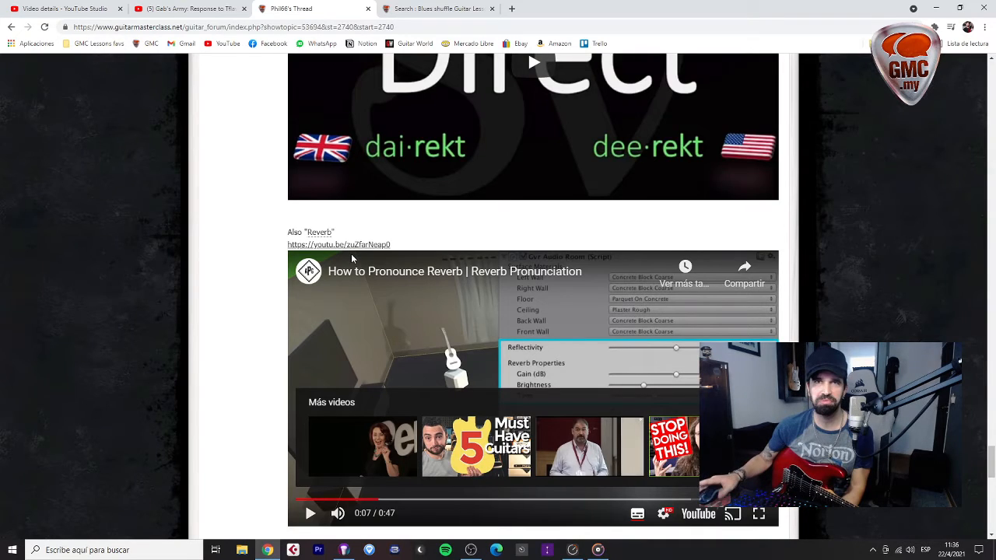
mouse_move(248, 453)
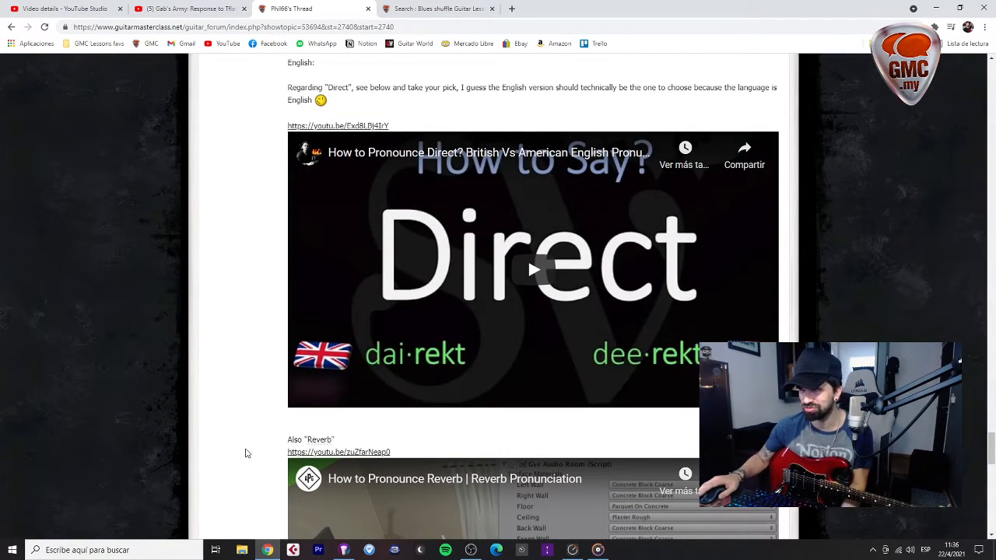
- Scroll down to the reply containing the PRS SE shuffle patch SoundCloud embed
scroll("down", 3)
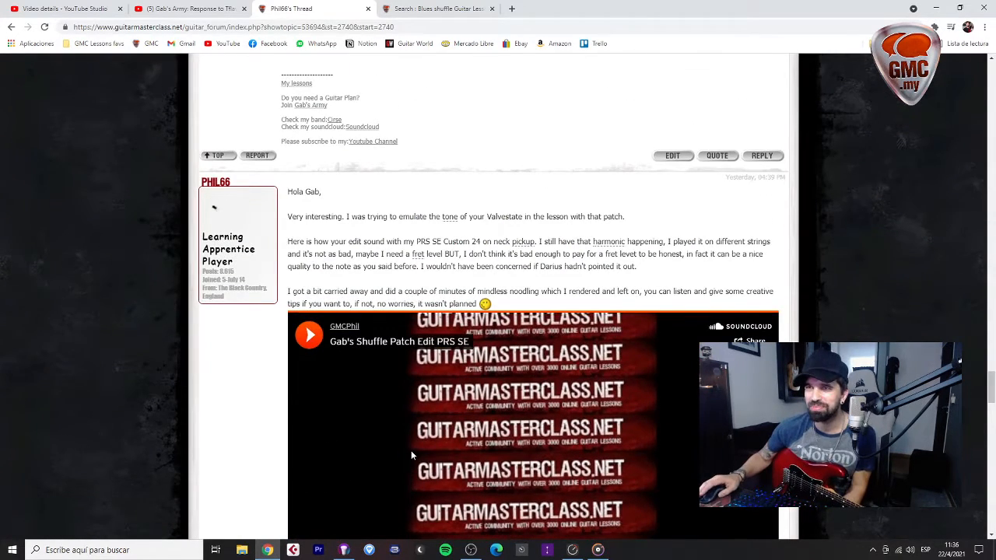
scroll("down", 3)
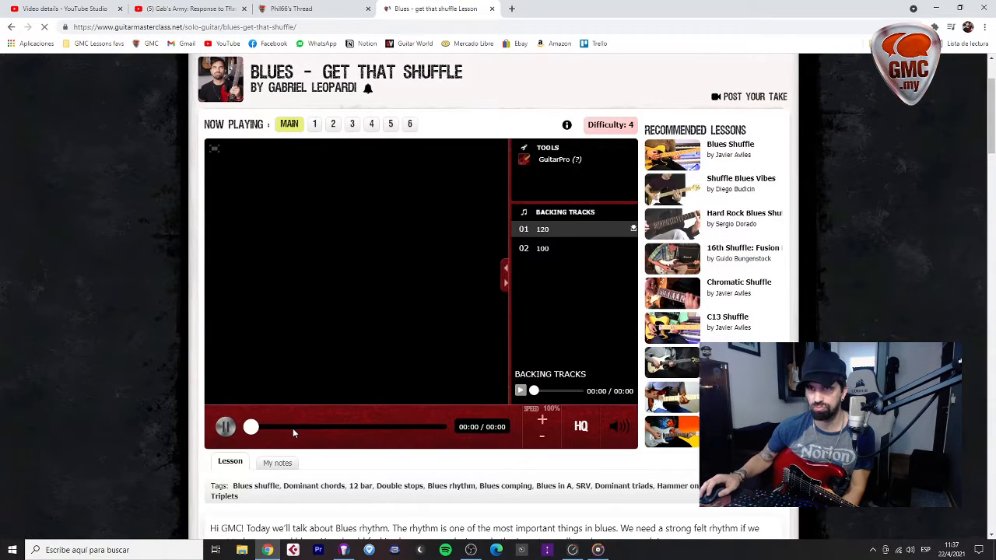
- Start the main video on the 'Blues - Get That Shuffle' lesson page
left_click(225, 426)
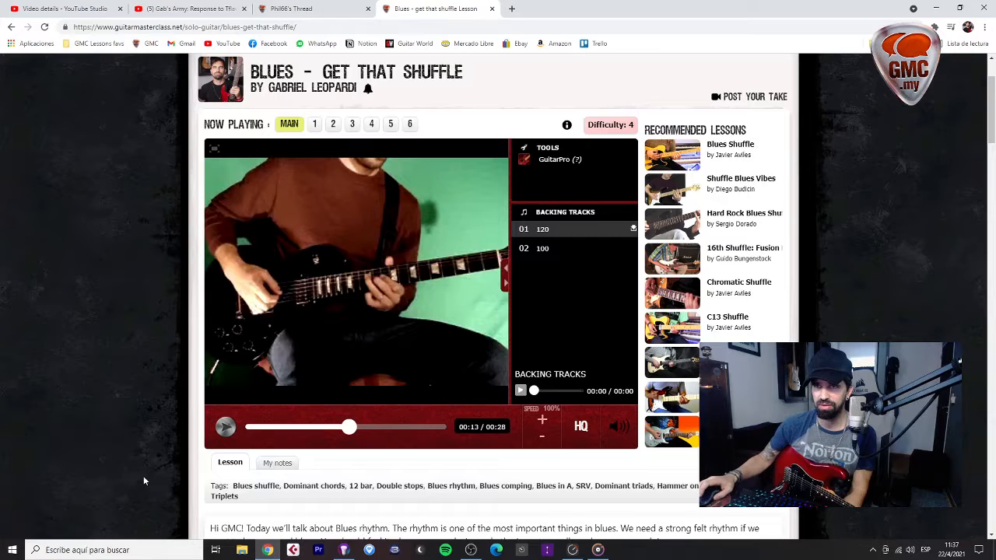
mouse_move(171, 431)
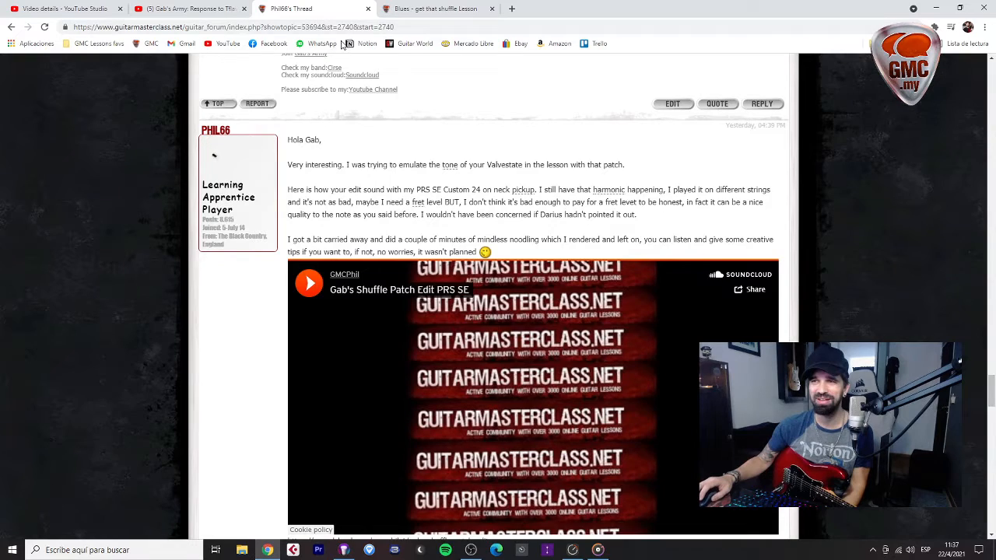
- Play the 'Gab's Shuffle Patch Edit PRS SE' embed and scroll to its SoundCloud link
scroll("down", 3)
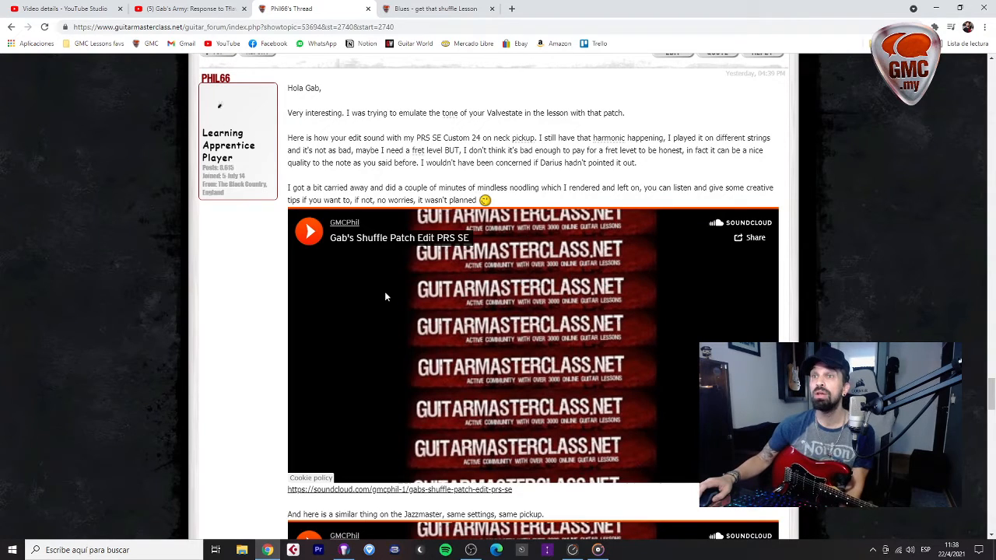
left_click(309, 231)
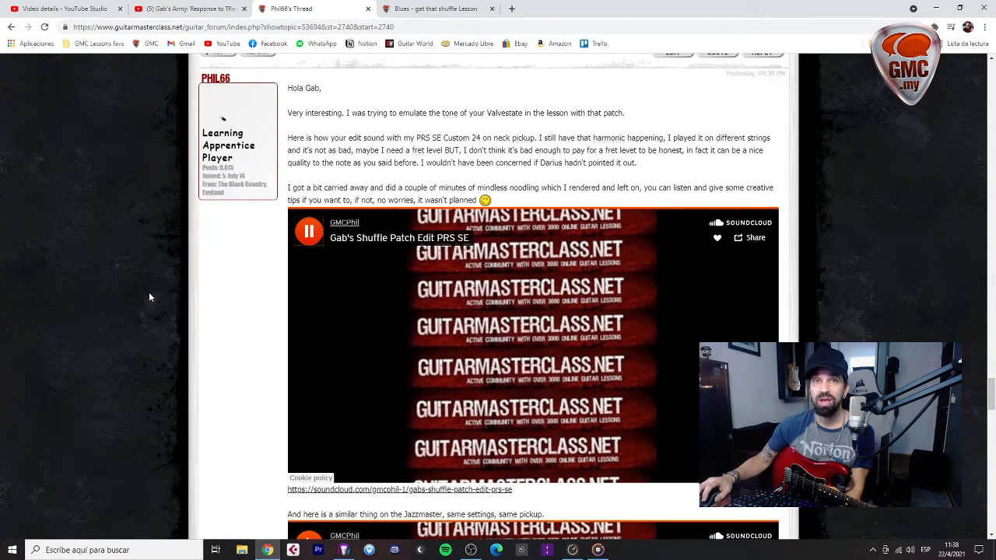
scroll("down", 3)
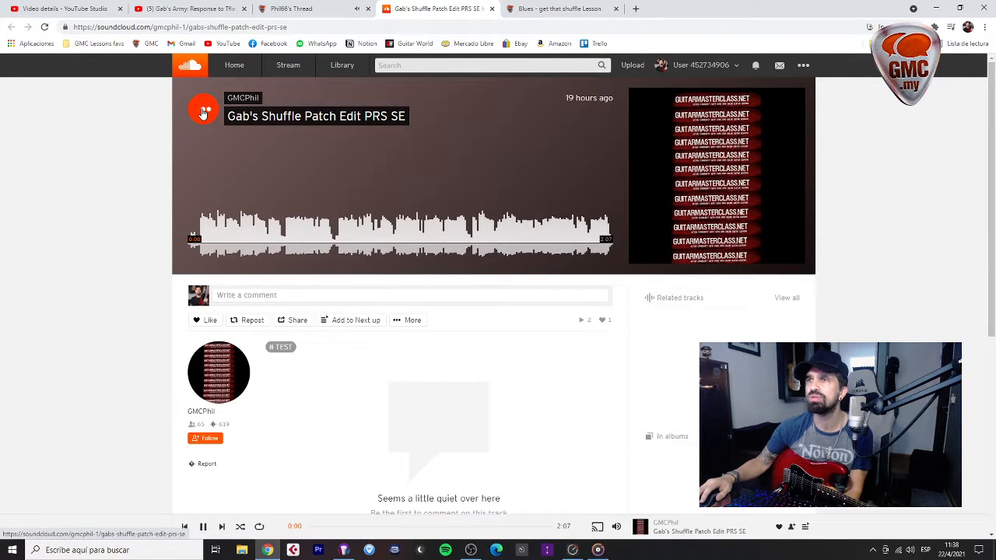
- Play the PRS SE track on SoundCloud for about 30 seconds, then return to the lesson
left_click(203, 109)
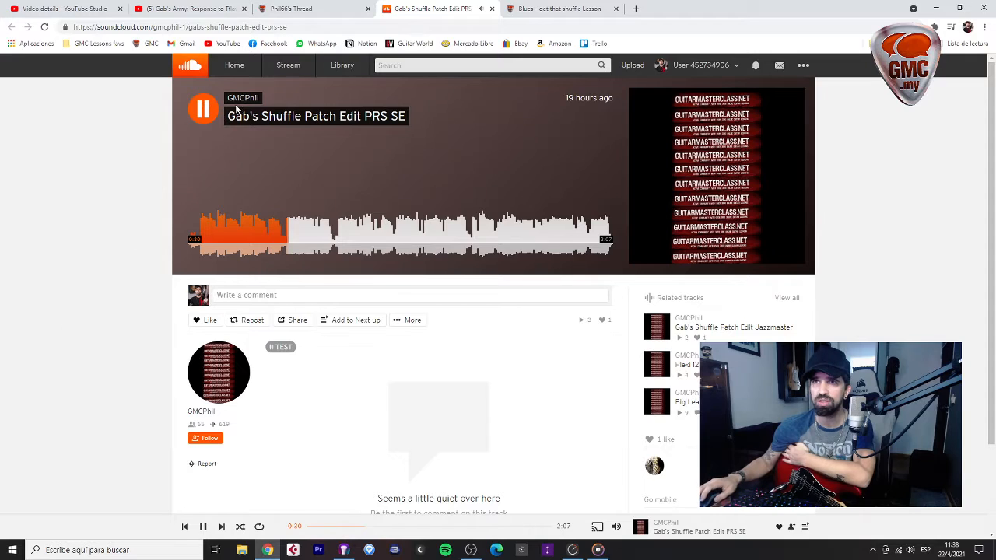
left_click(560, 9)
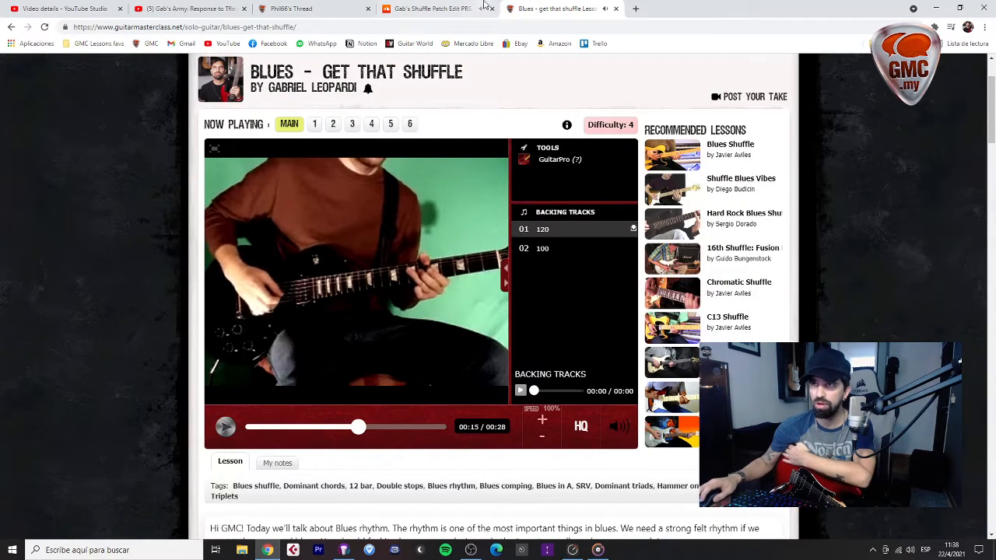
- Scroll the lesson page down to its description while checking on the PRS SE SoundCloud tab
left_click(429, 9)
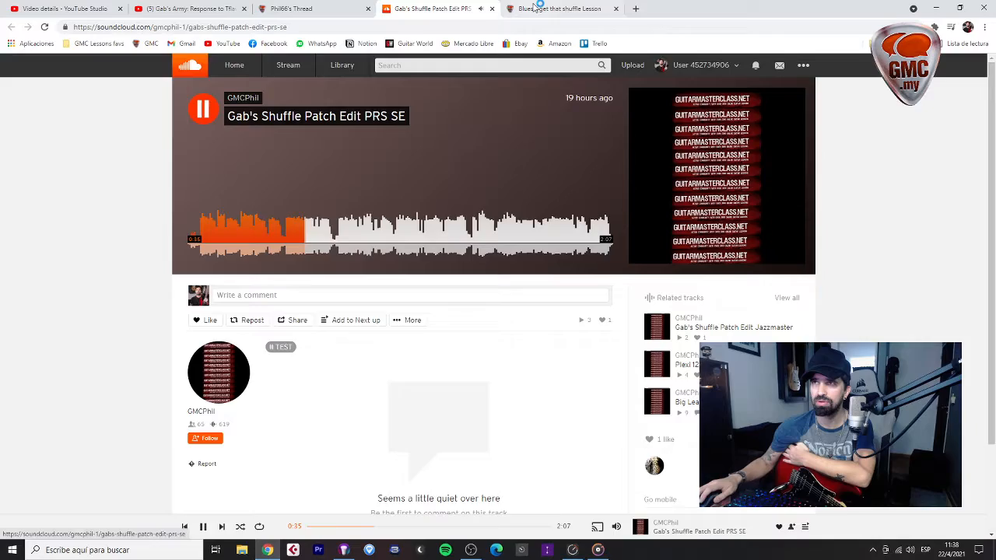
left_click(560, 9)
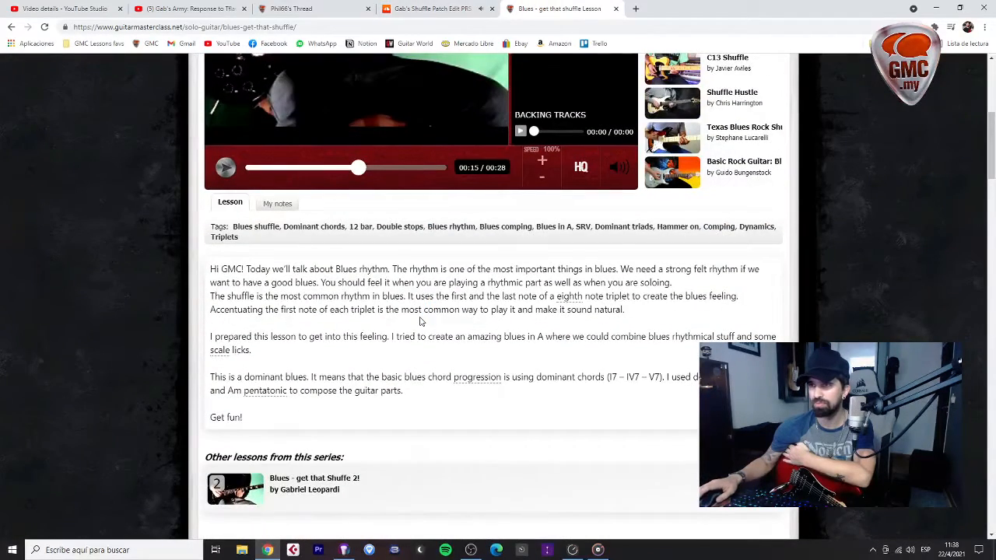
scroll("down", 3)
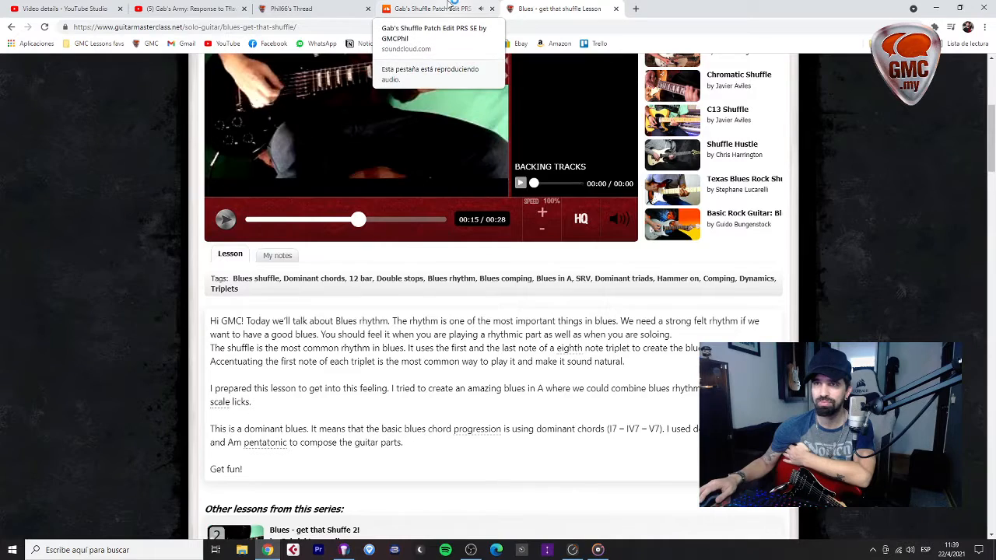
left_click(432, 9)
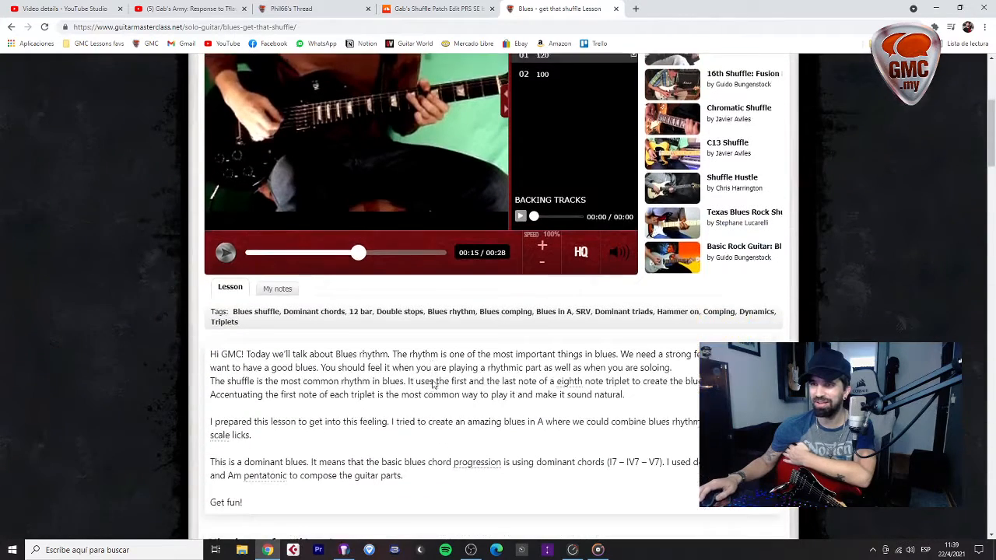
scroll("down", 3)
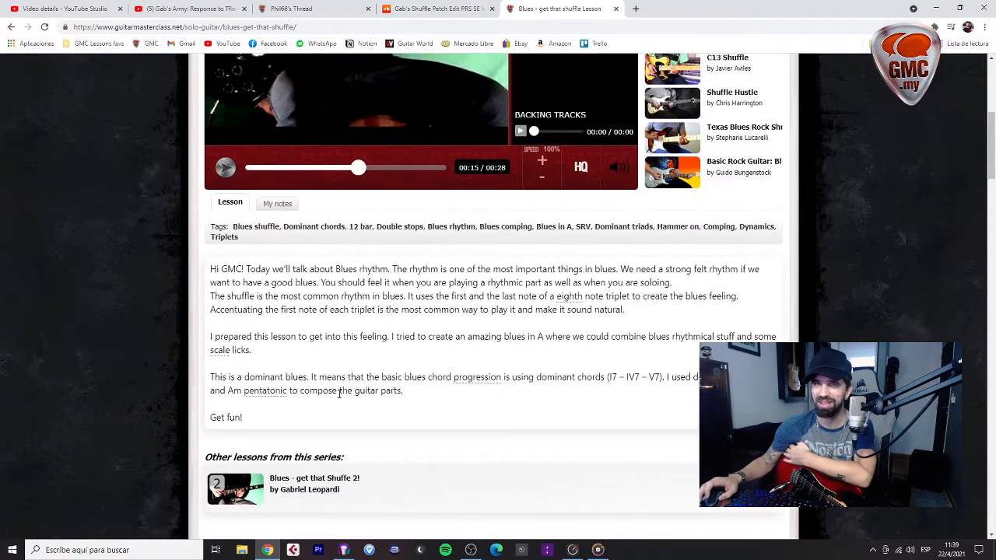
left_click(436, 8)
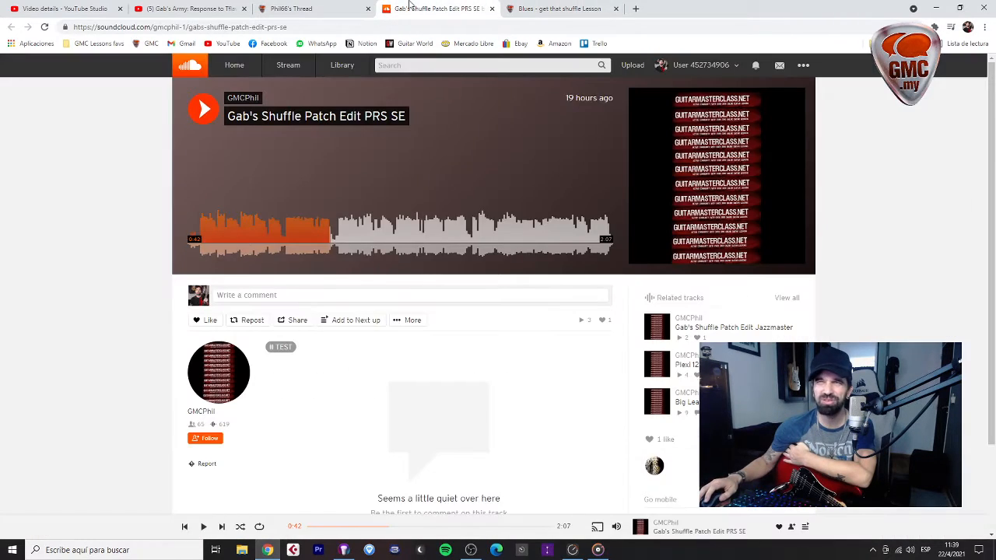
- Resume the PRS SE track and let it finish so the Jazzmaster version autoplays
left_click(203, 109)
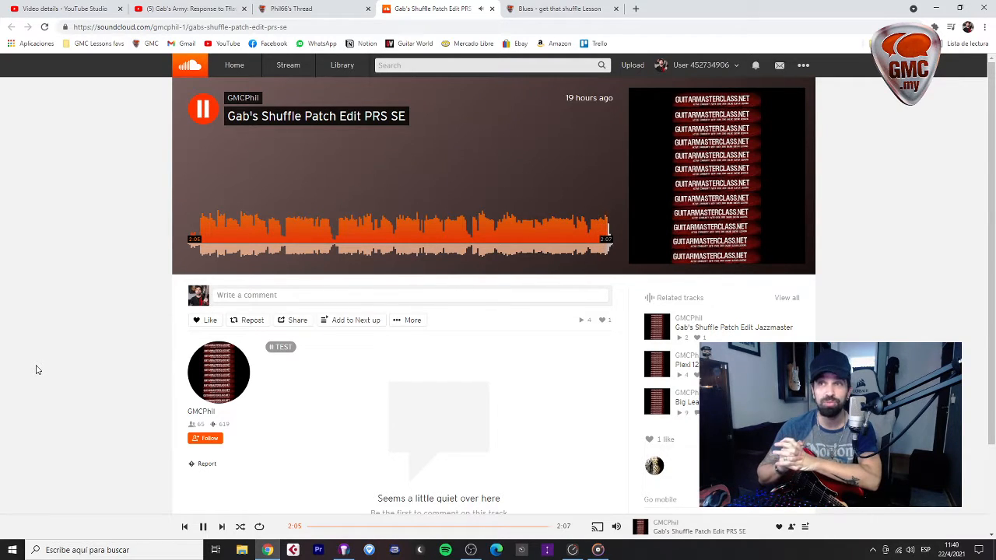
left_click(202, 108)
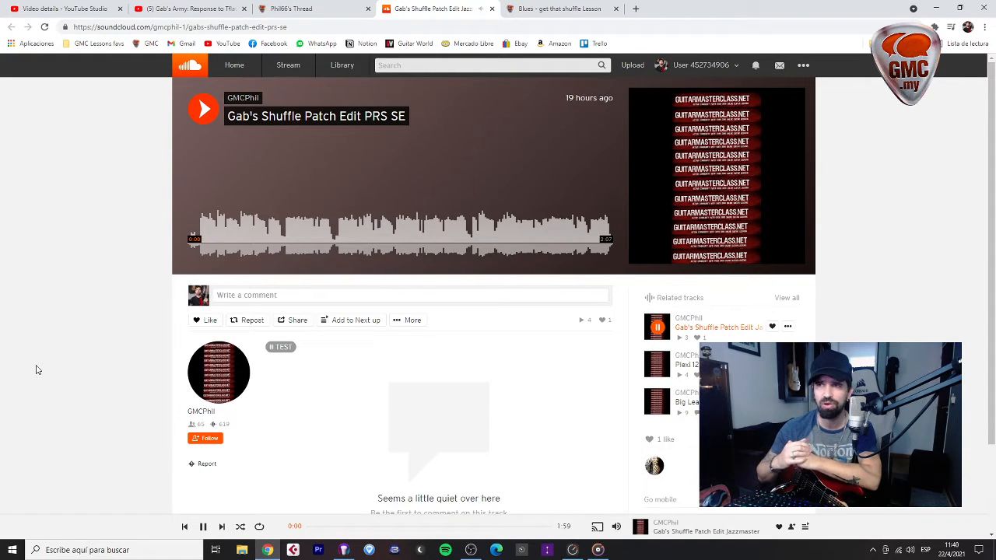
mouse_move(633, 358)
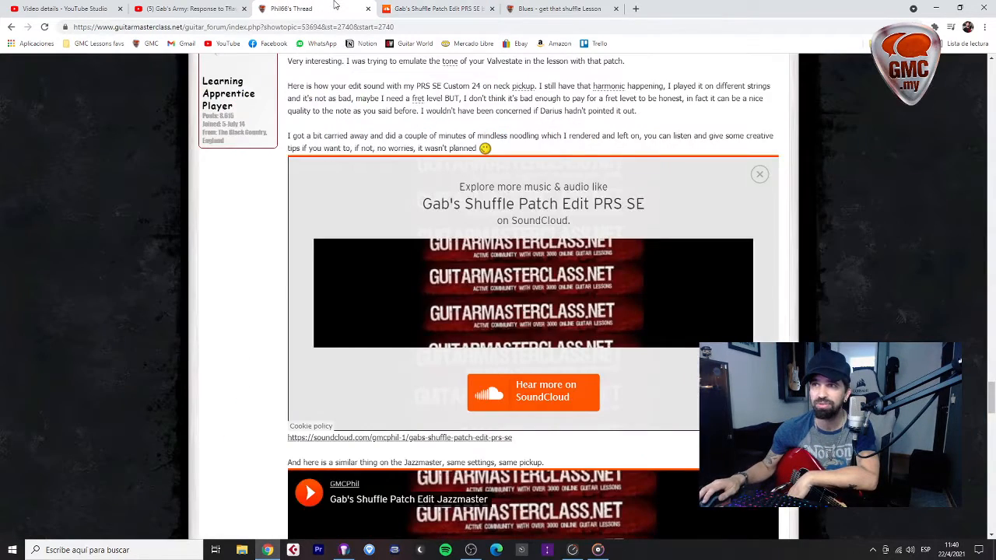
- Scroll the forum thread down to the Jazzmaster embed, back up, and down again
scroll("down", 3)
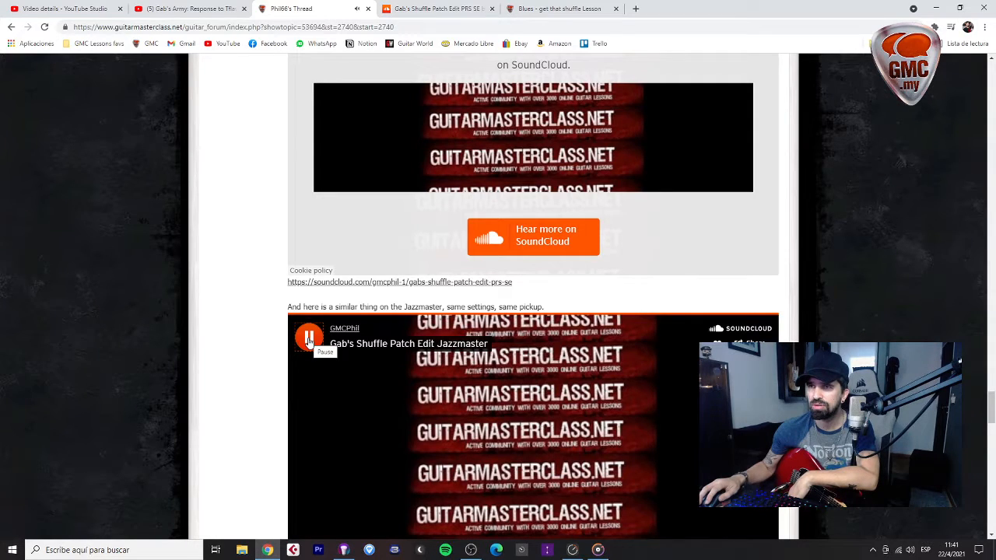
scroll("up", 3)
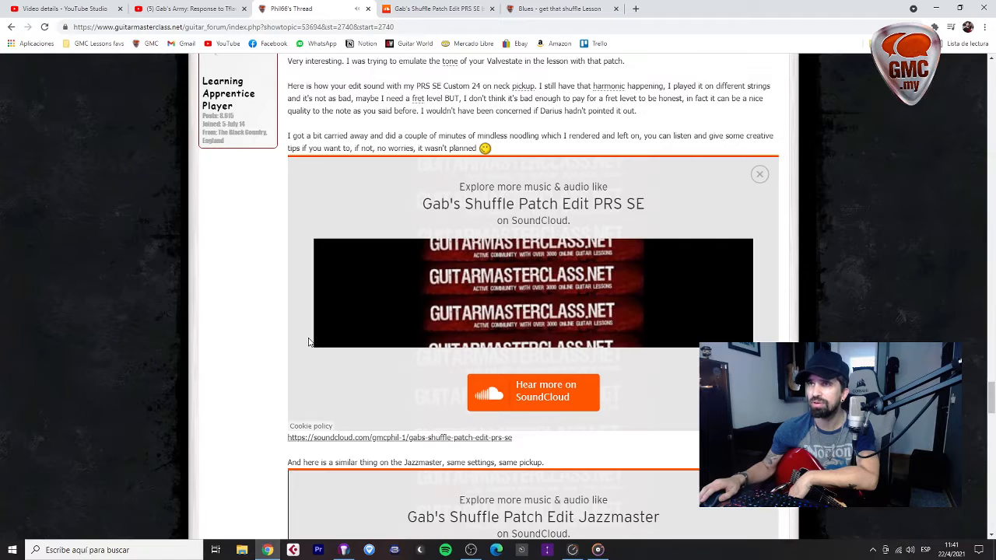
scroll("down", 3)
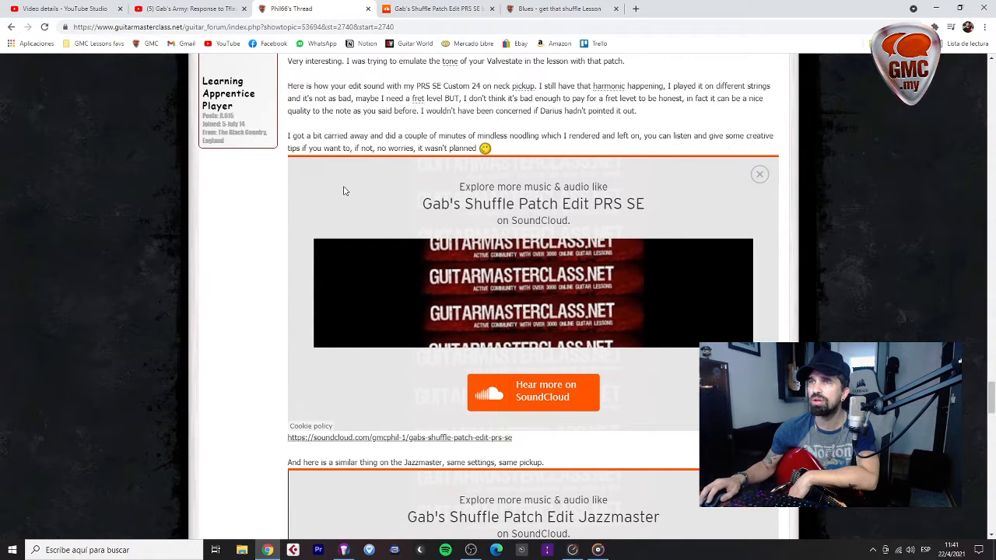
mouse_move(447, 174)
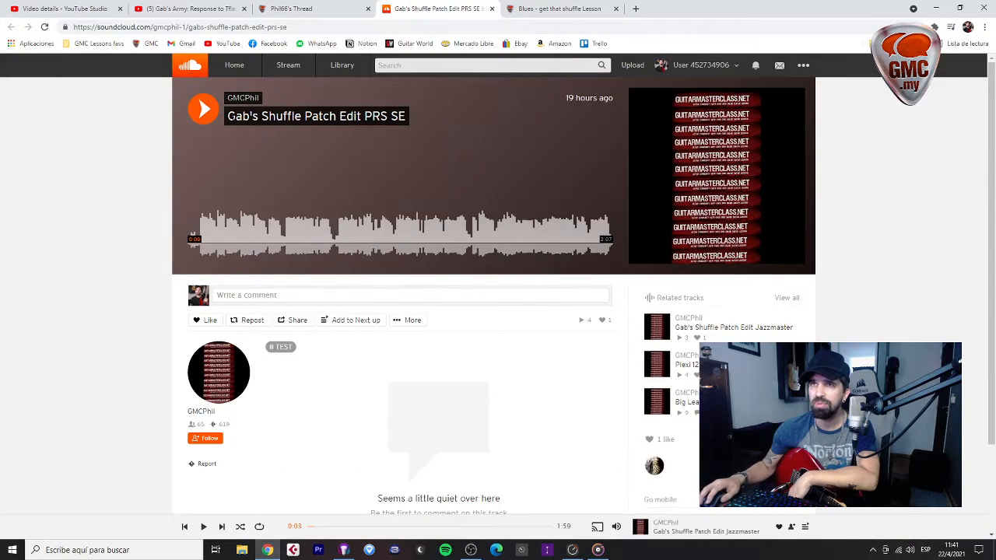
- Play the opening 16 seconds of the PRS SE track on SoundCloud, then pause
left_click(203, 109)
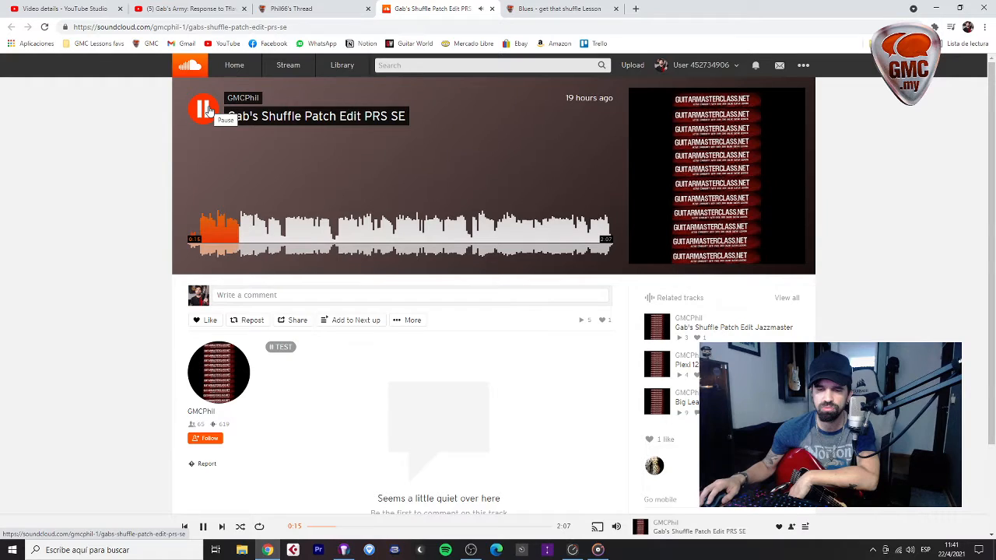
left_click(204, 108)
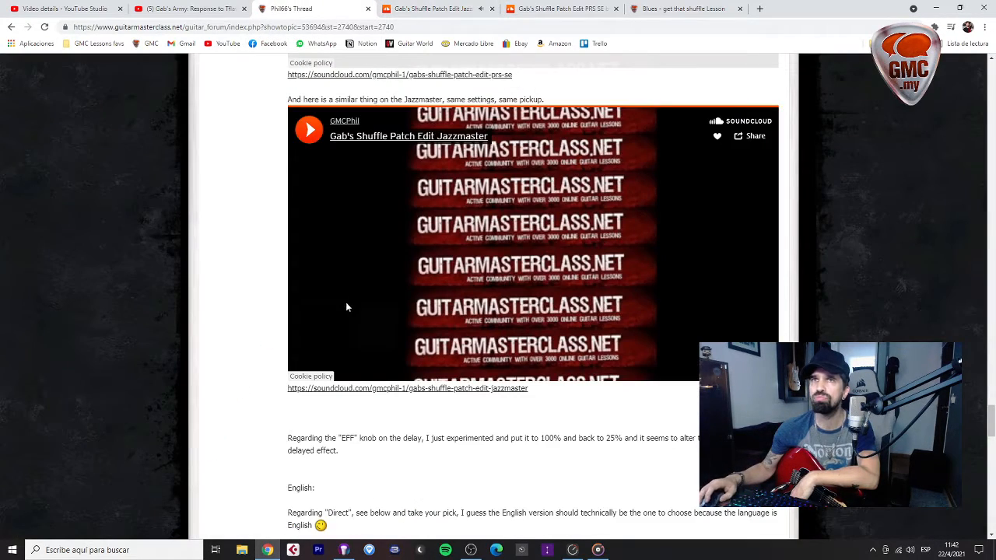
scroll("down", 3)
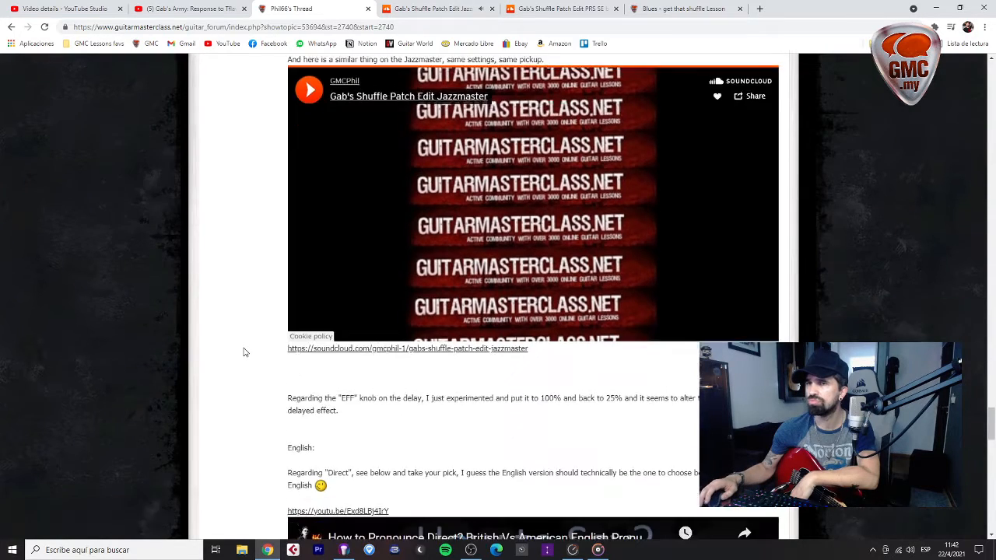
scroll("down", 3)
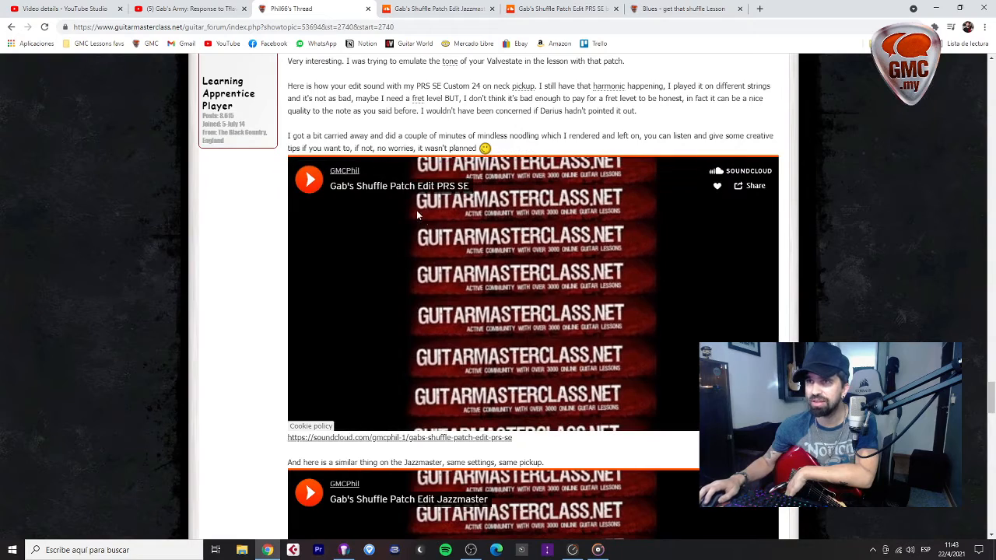
- Briefly play and stop the PRS SE embed, then scroll around Phil's post
left_click(308, 179)
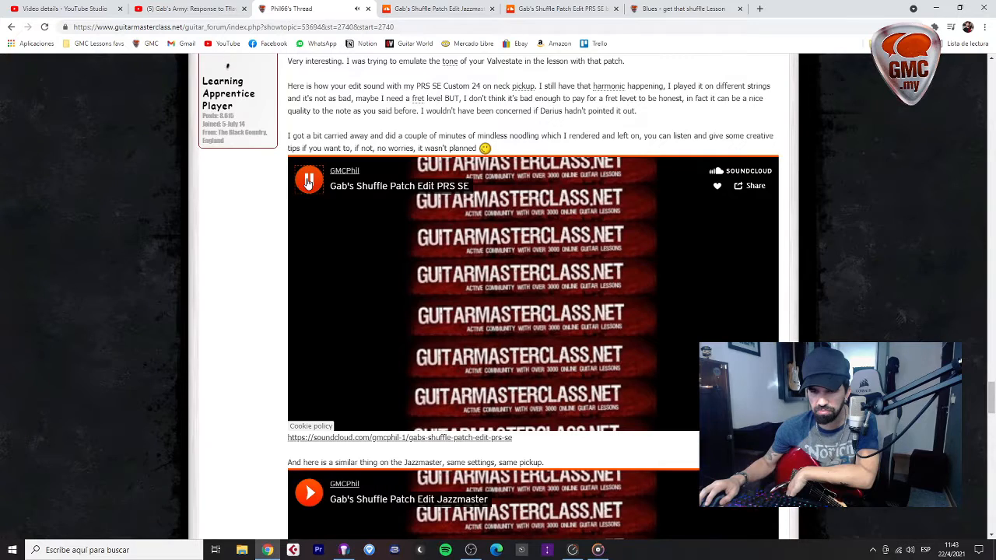
left_click(309, 180)
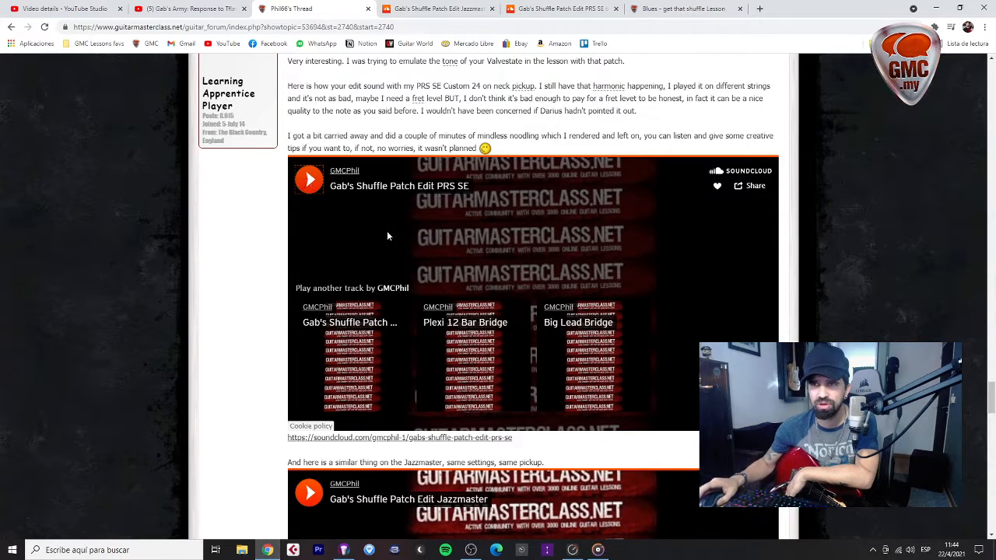
mouse_move(135, 432)
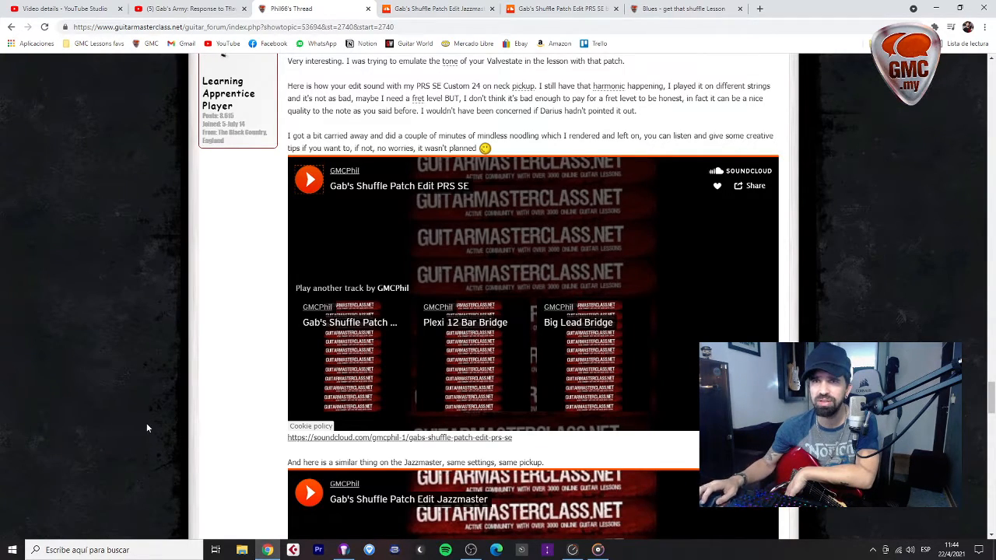
scroll("down", 3)
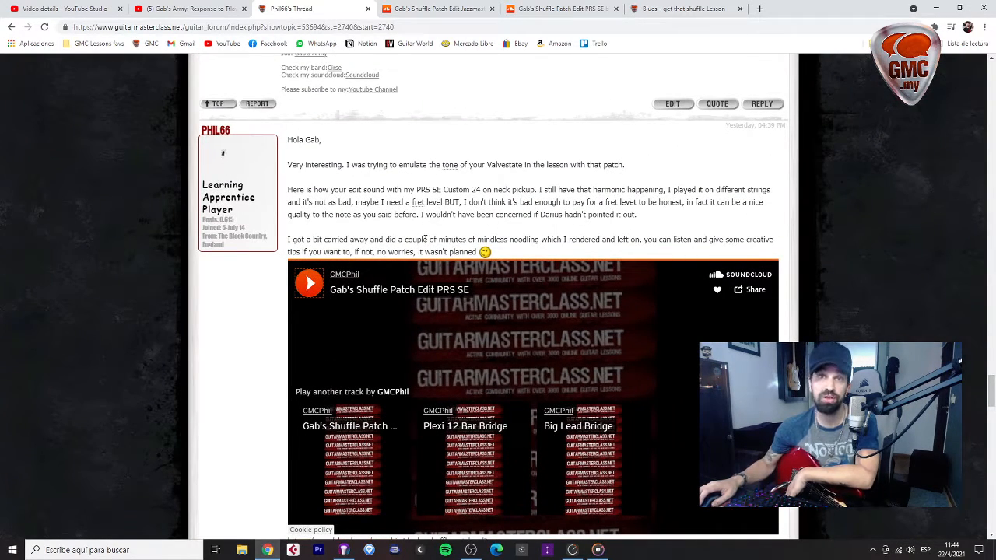
scroll("down", 3)
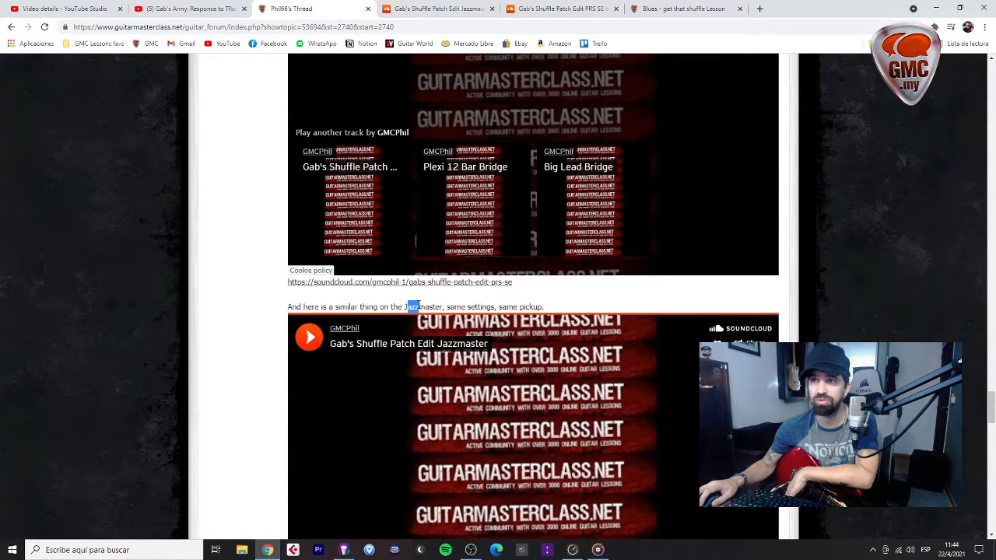
scroll("up", 3)
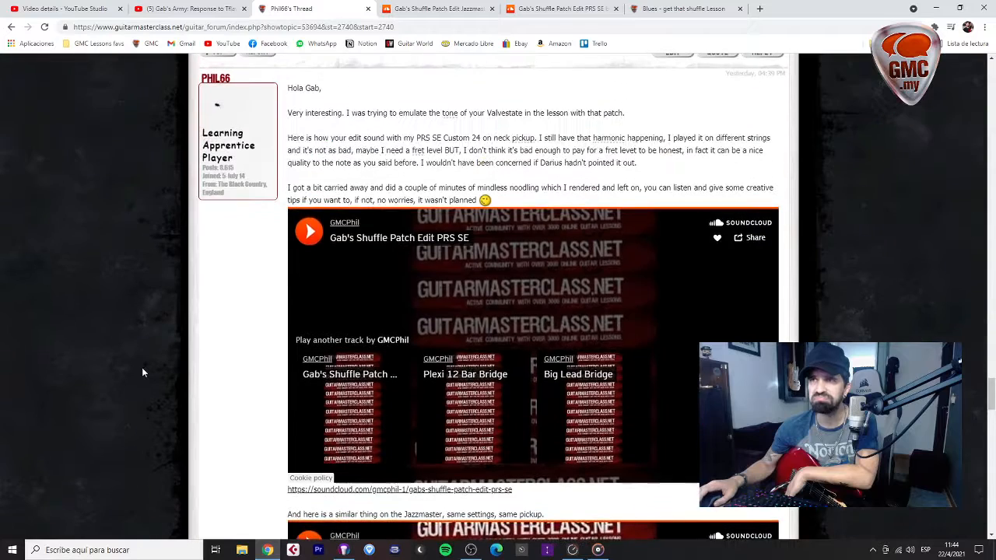
mouse_move(136, 390)
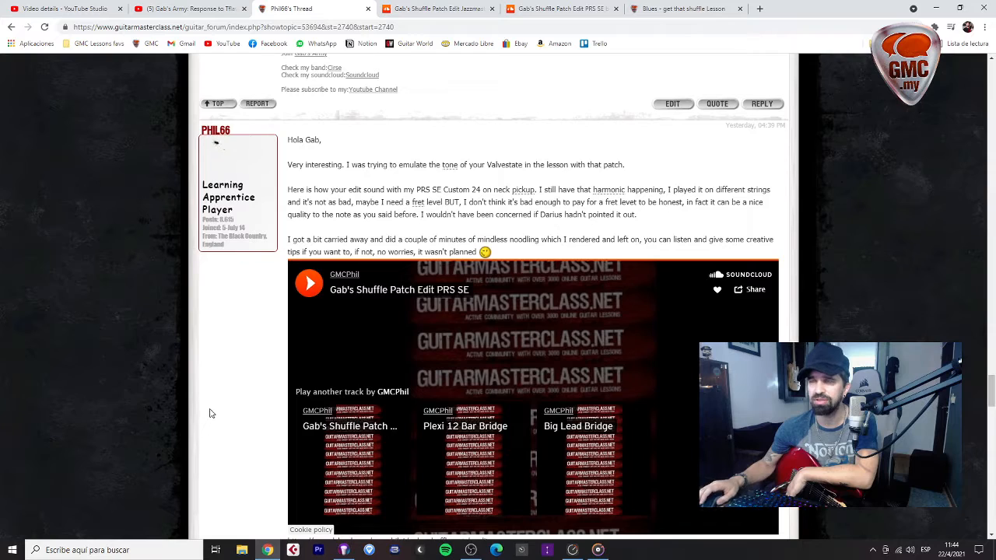
scroll("down", 3)
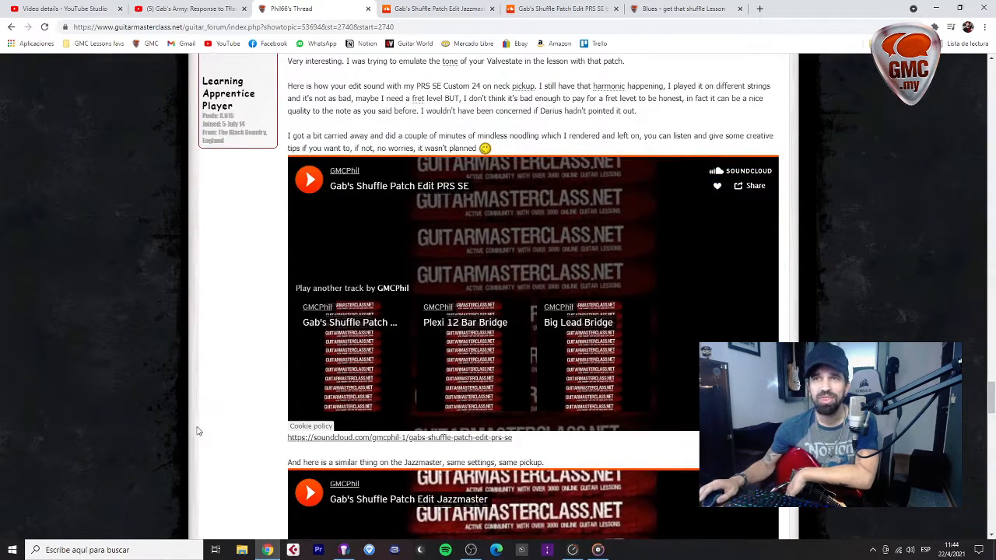
scroll("down", 3)
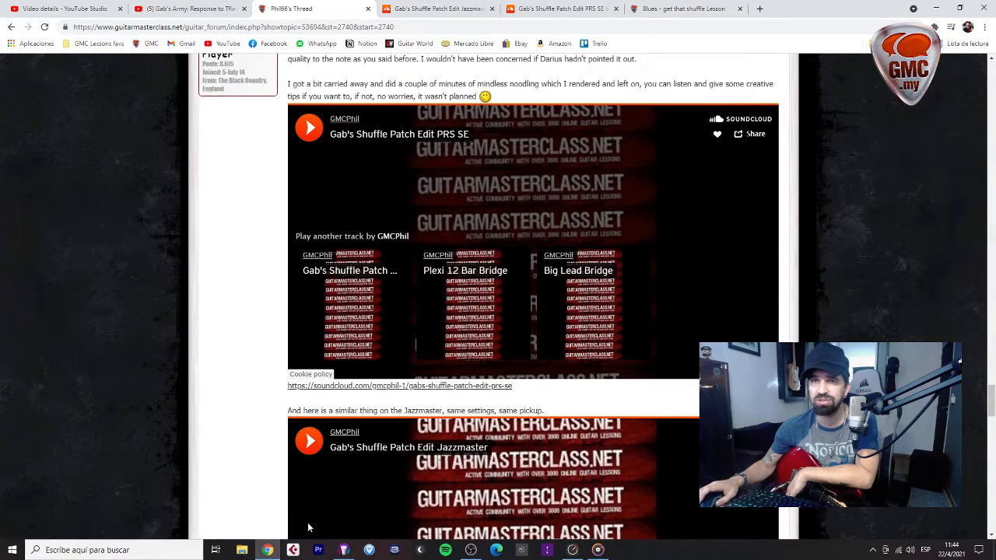
mouse_move(250, 431)
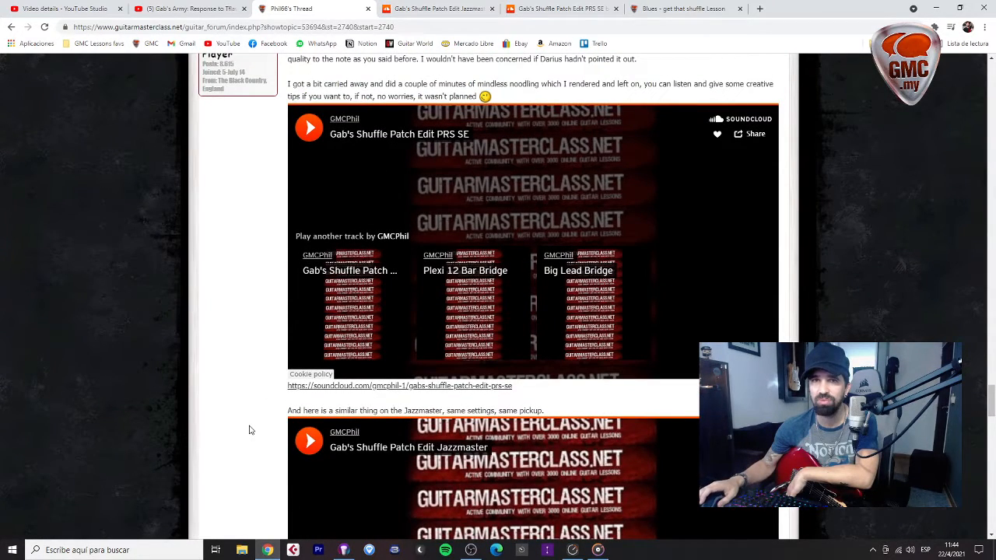